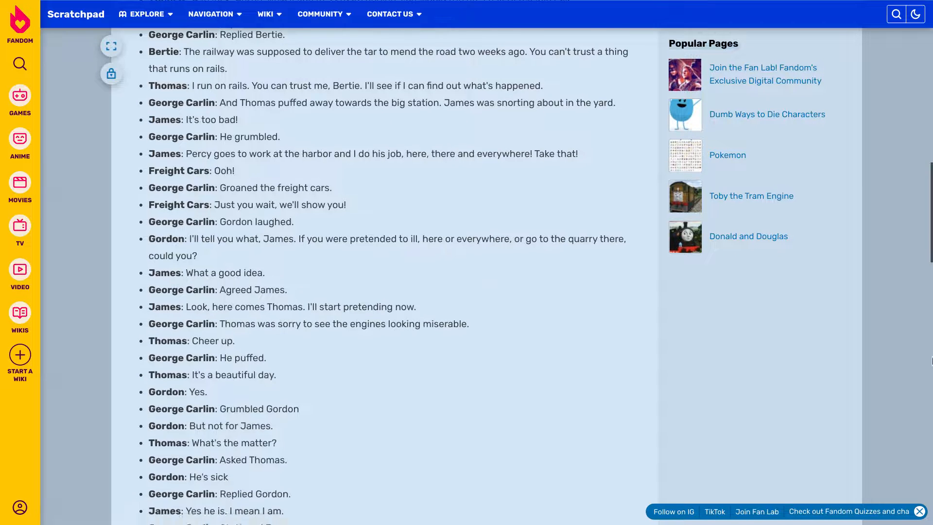
scroll(down, 3)
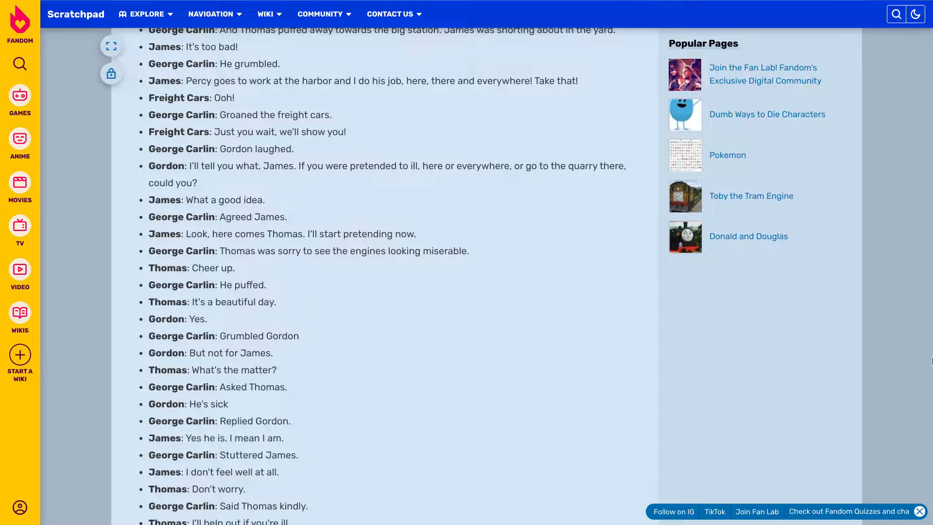
scroll(down, 3)
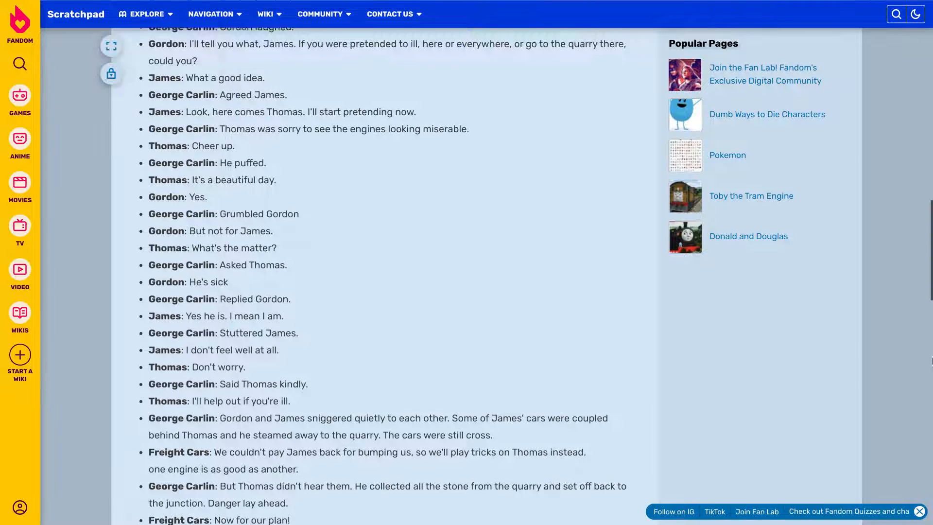
scroll(down, 3)
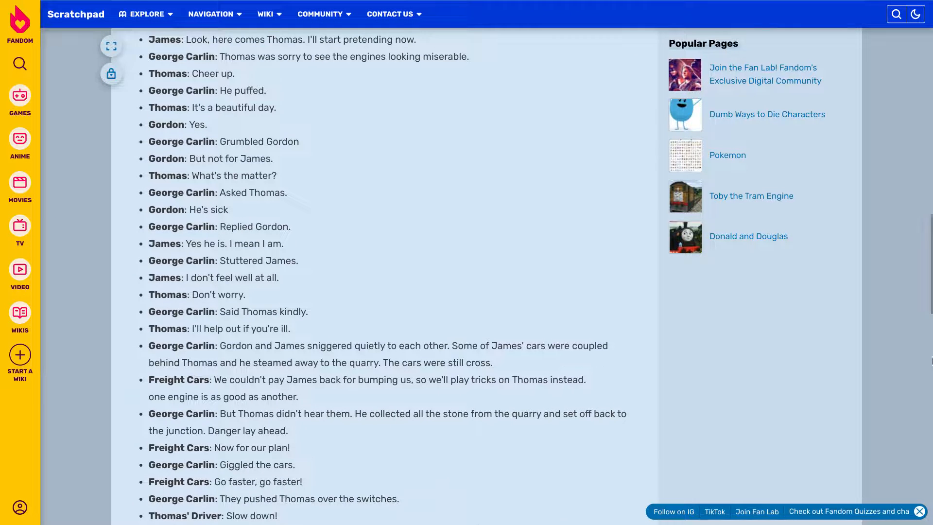
scroll(down, 3)
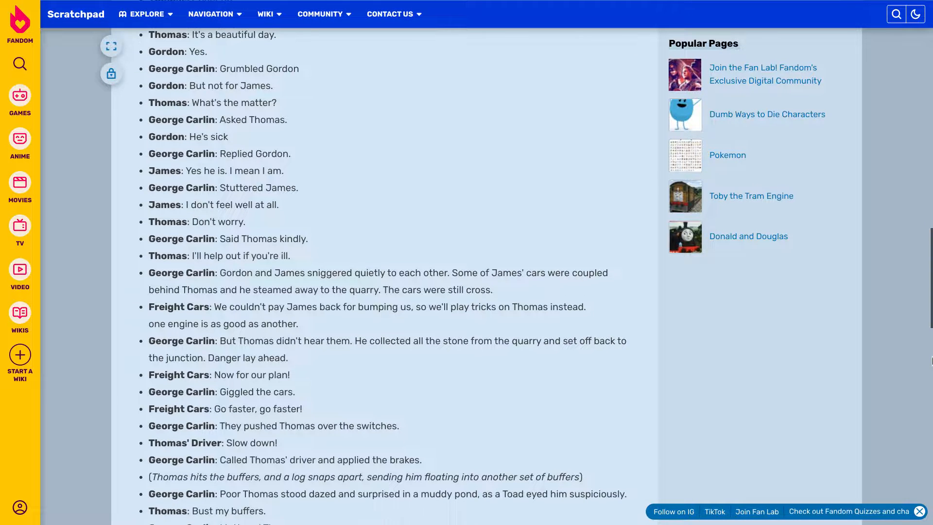
scroll(down, 3)
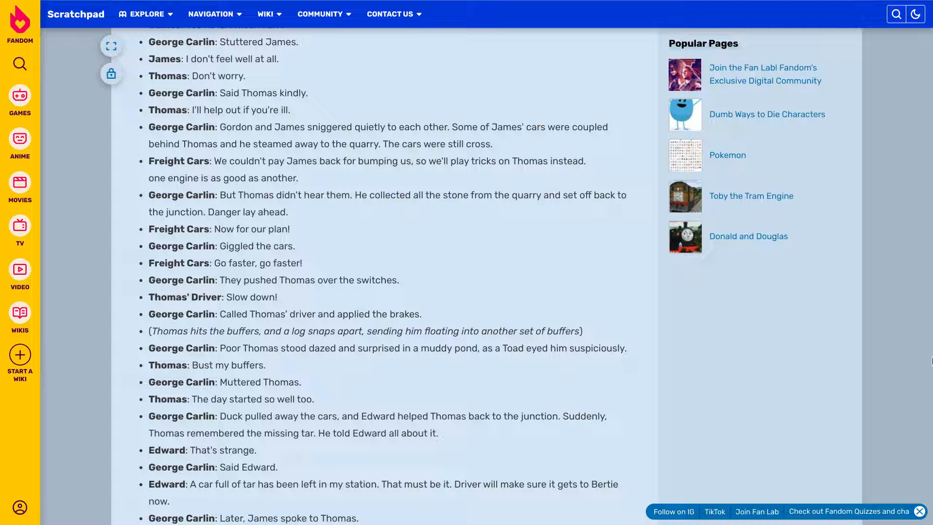
scroll(down, 3)
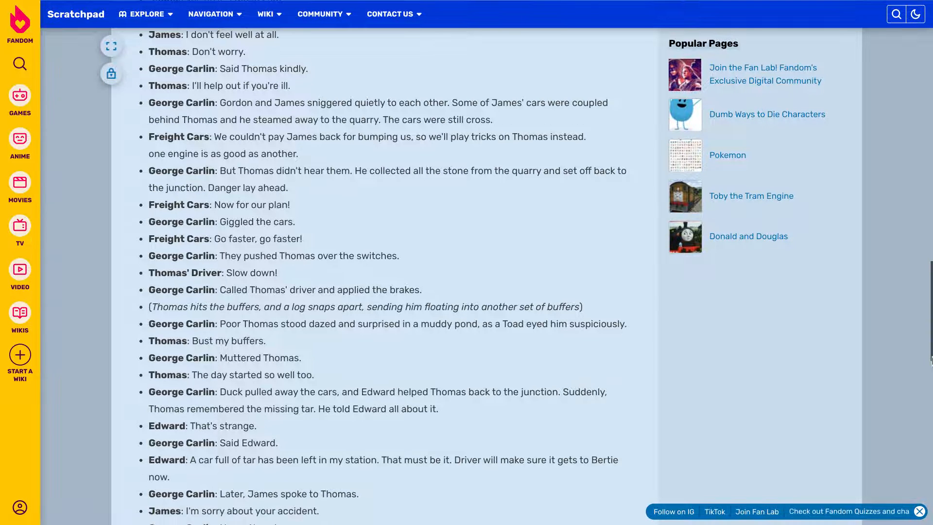
scroll(down, 3)
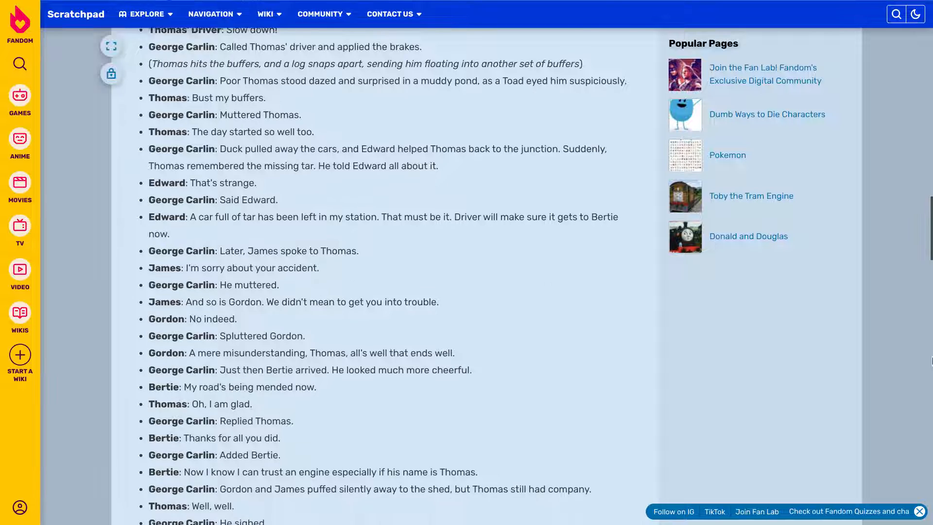
scroll(down, 3)
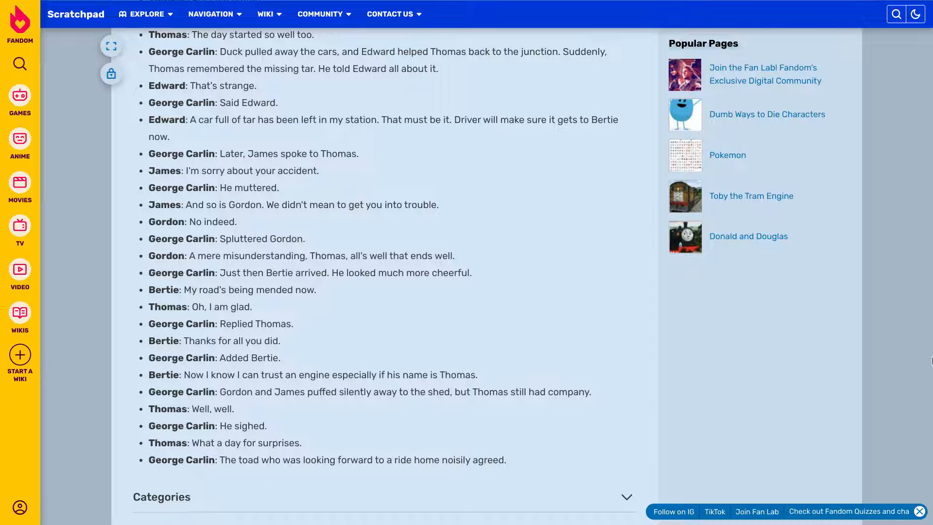